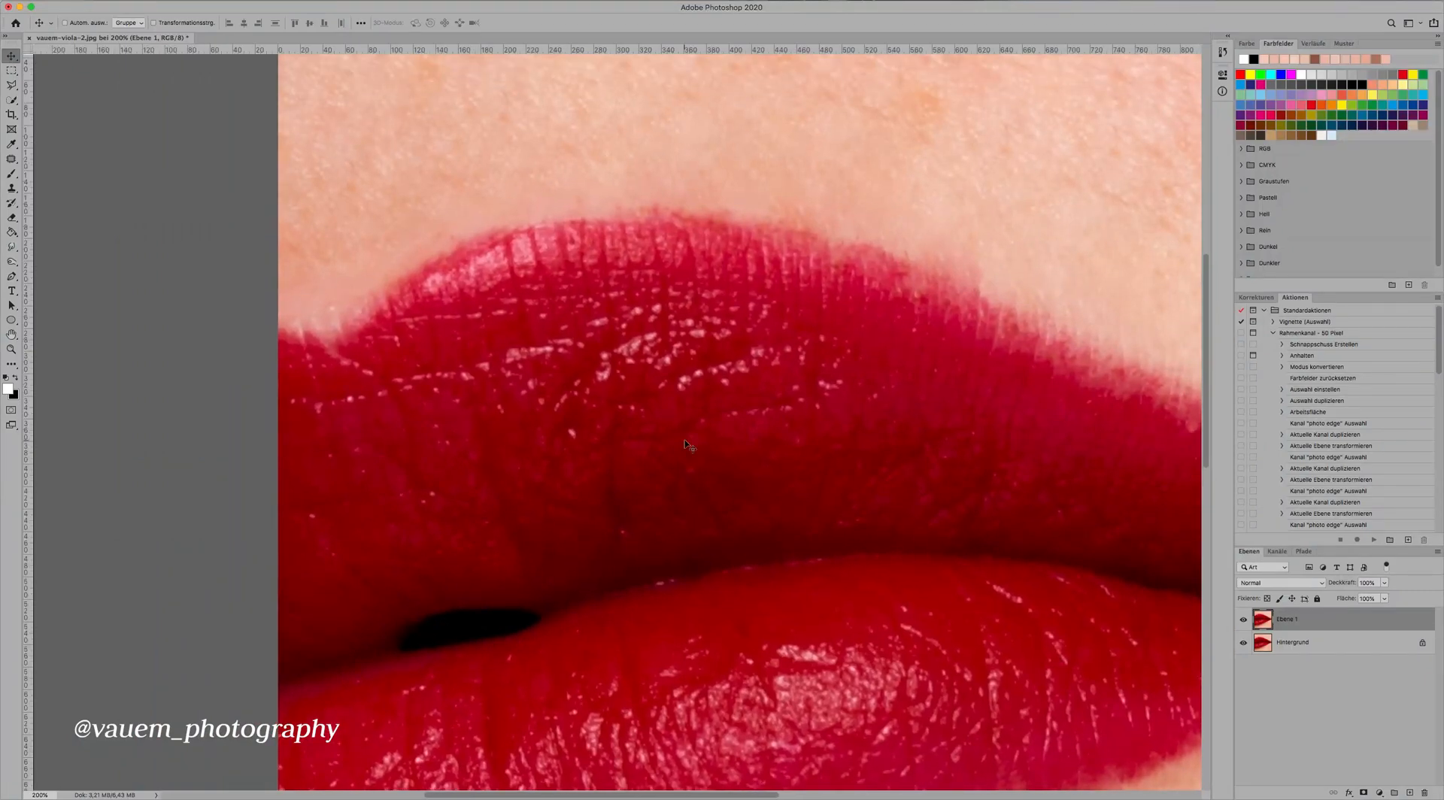
# Step: Switch to the Clone Stamp tool to paint sampled skin along the upper lip edge
pyautogui.click(12, 189)
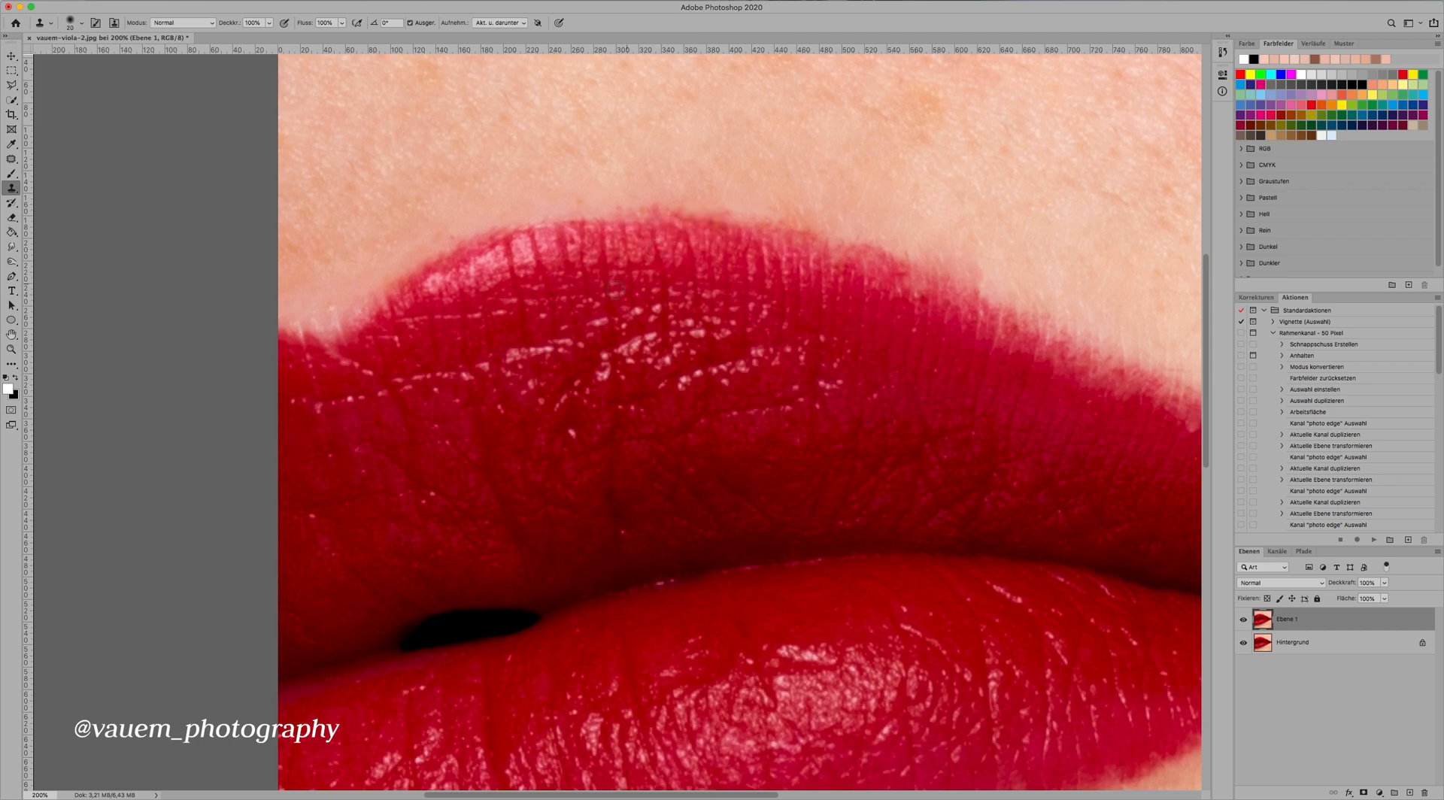
pyautogui.moveTo(654, 239)
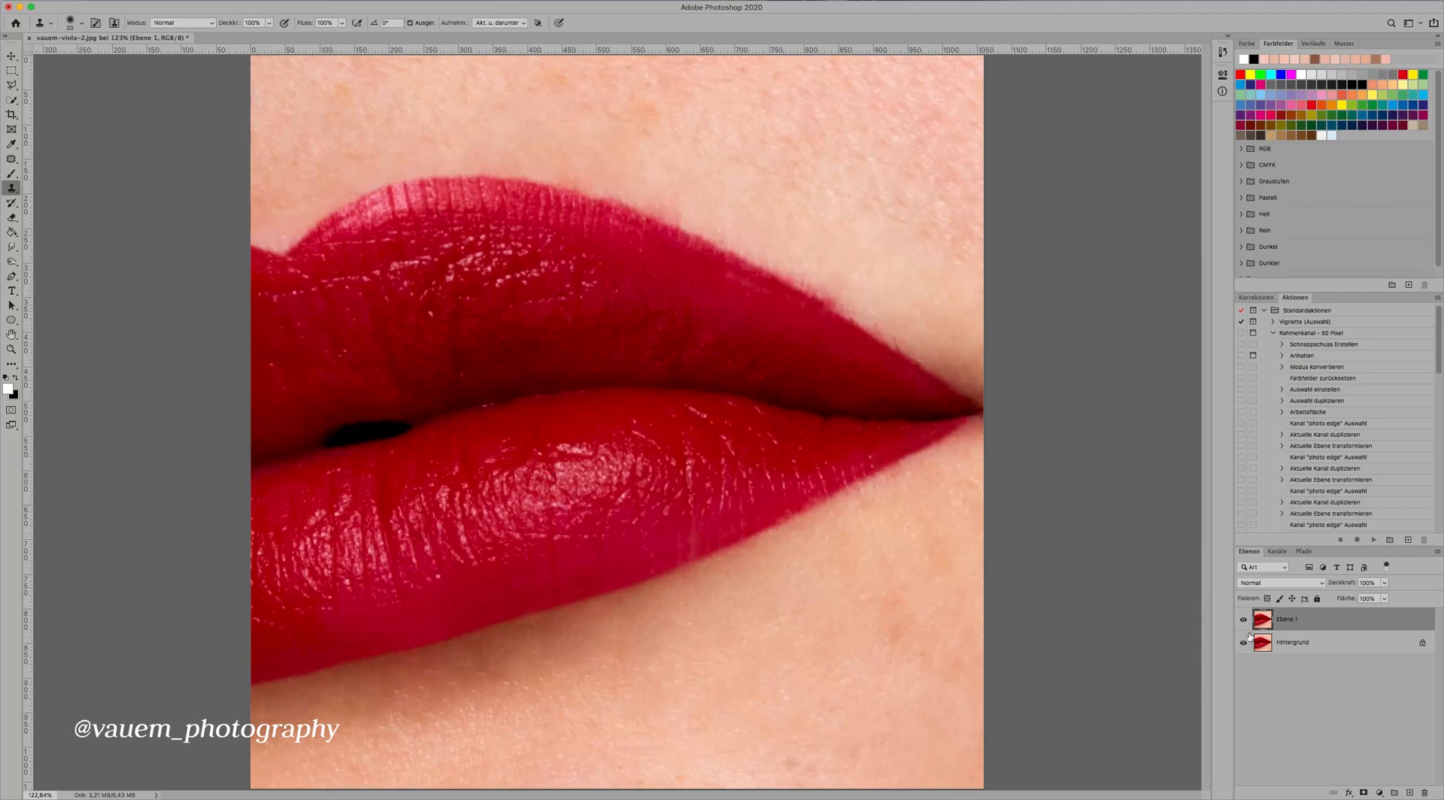
# Step: Toggle the retouch layer's visibility to compare the cloned upper lip against the original
pyautogui.click(1244, 620)
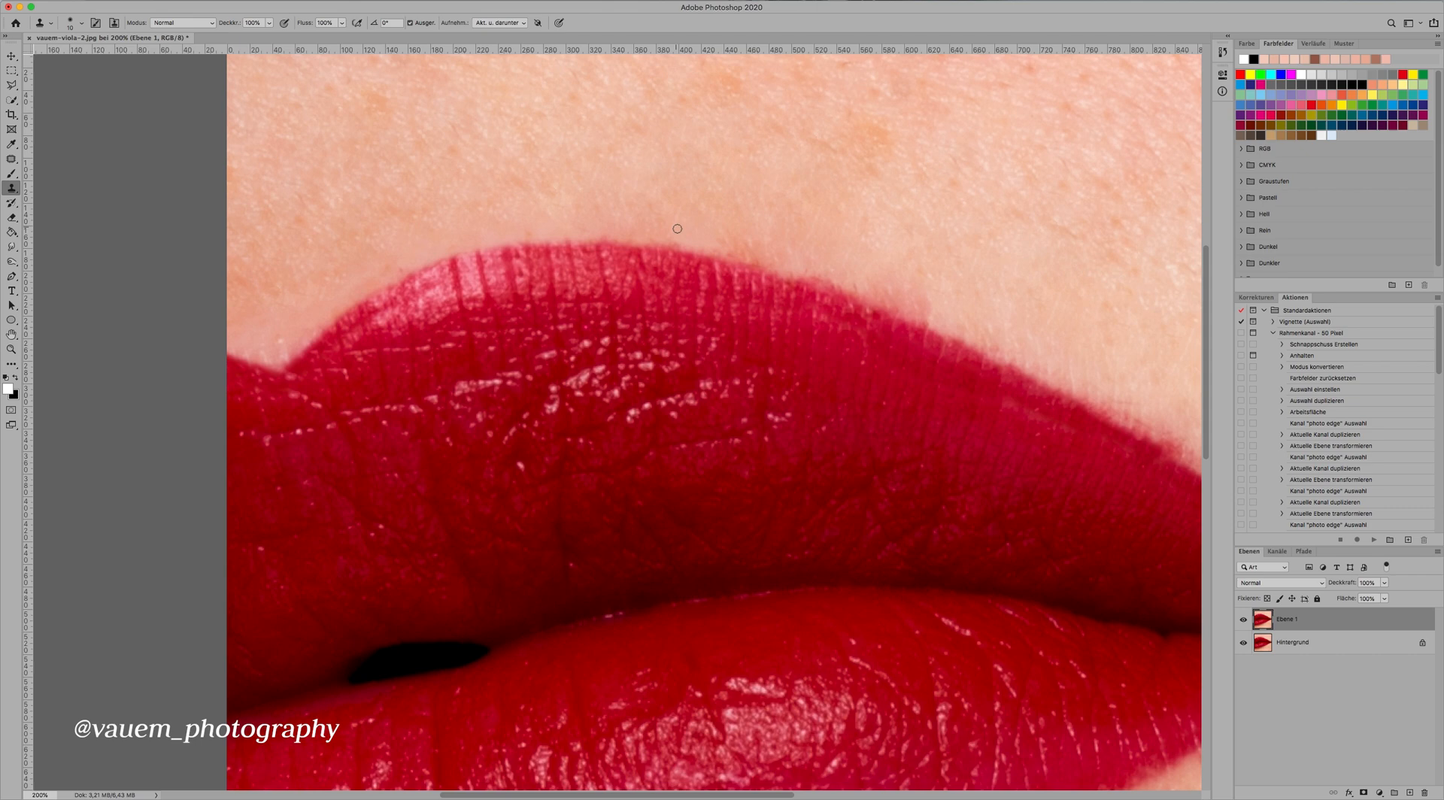
pyautogui.moveTo(683, 245)
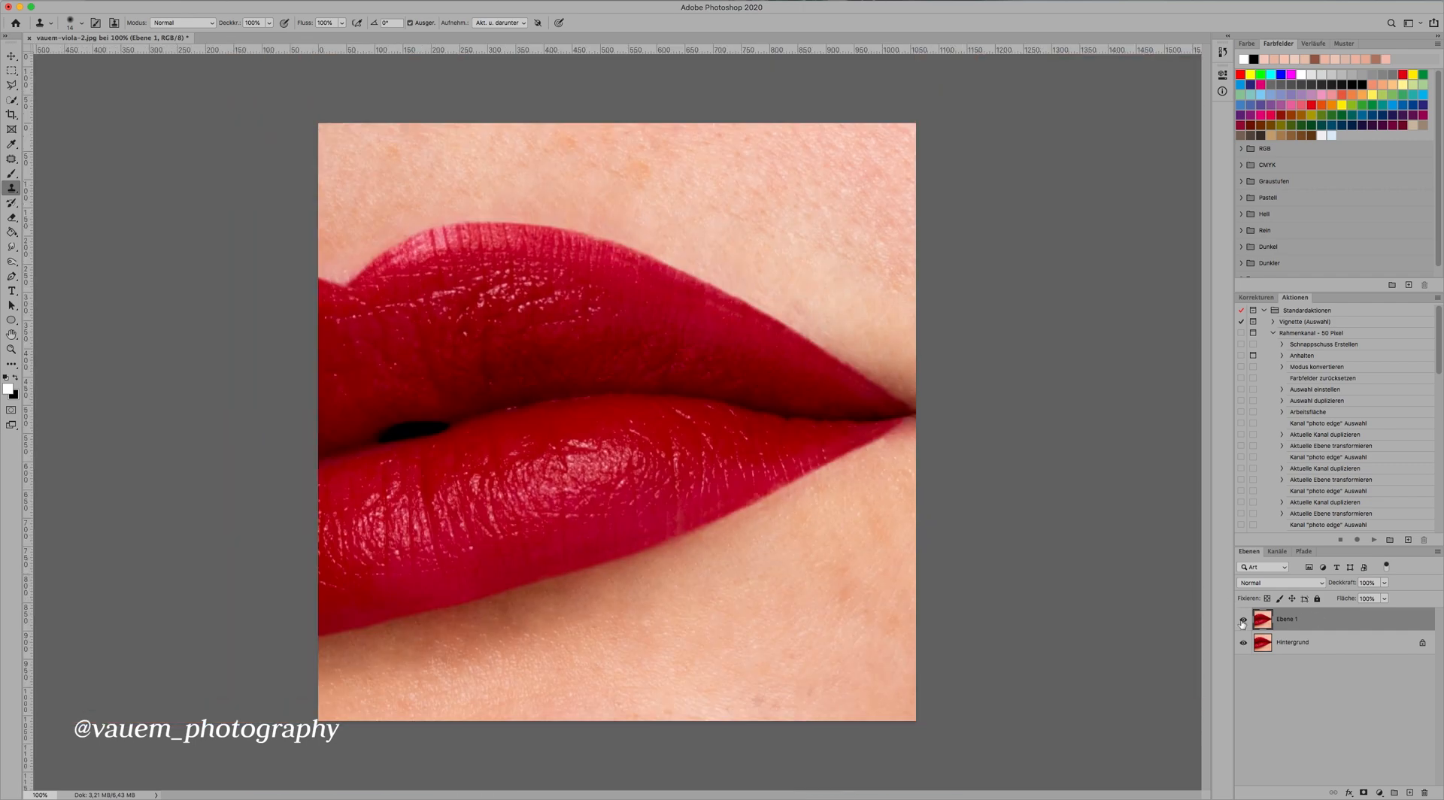
pyautogui.click(1243, 620)
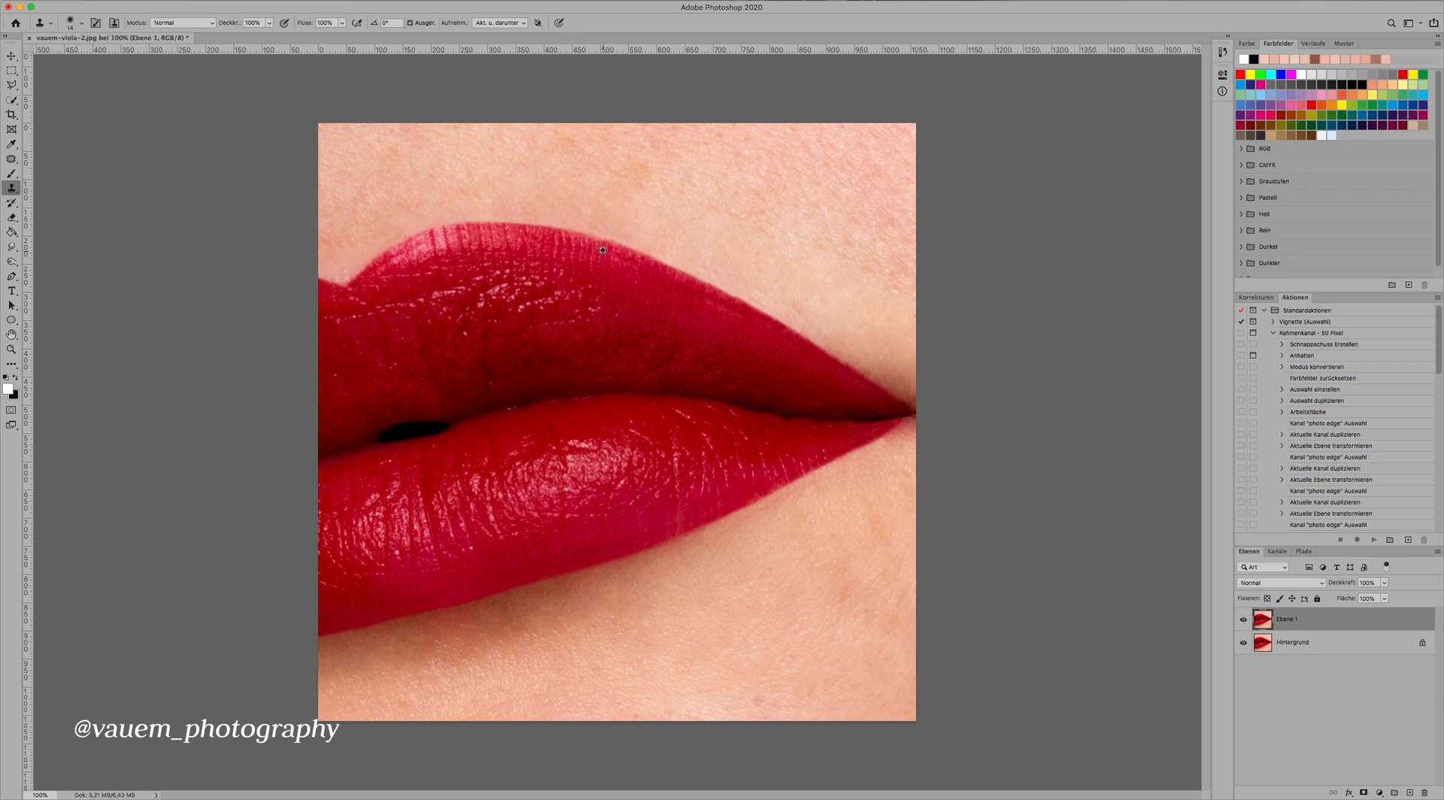
pyautogui.moveTo(588, 244)
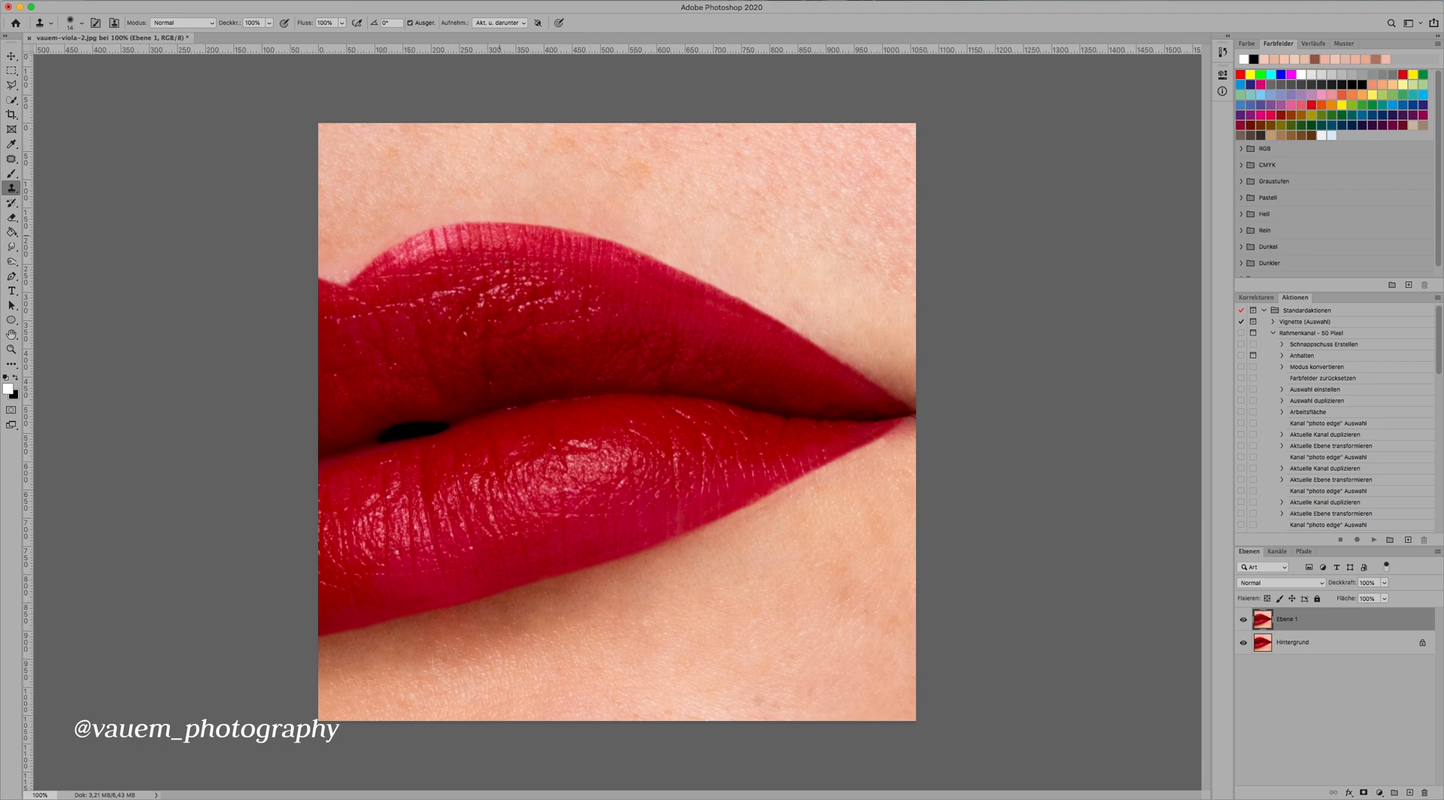
pyautogui.moveTo(1243, 620)
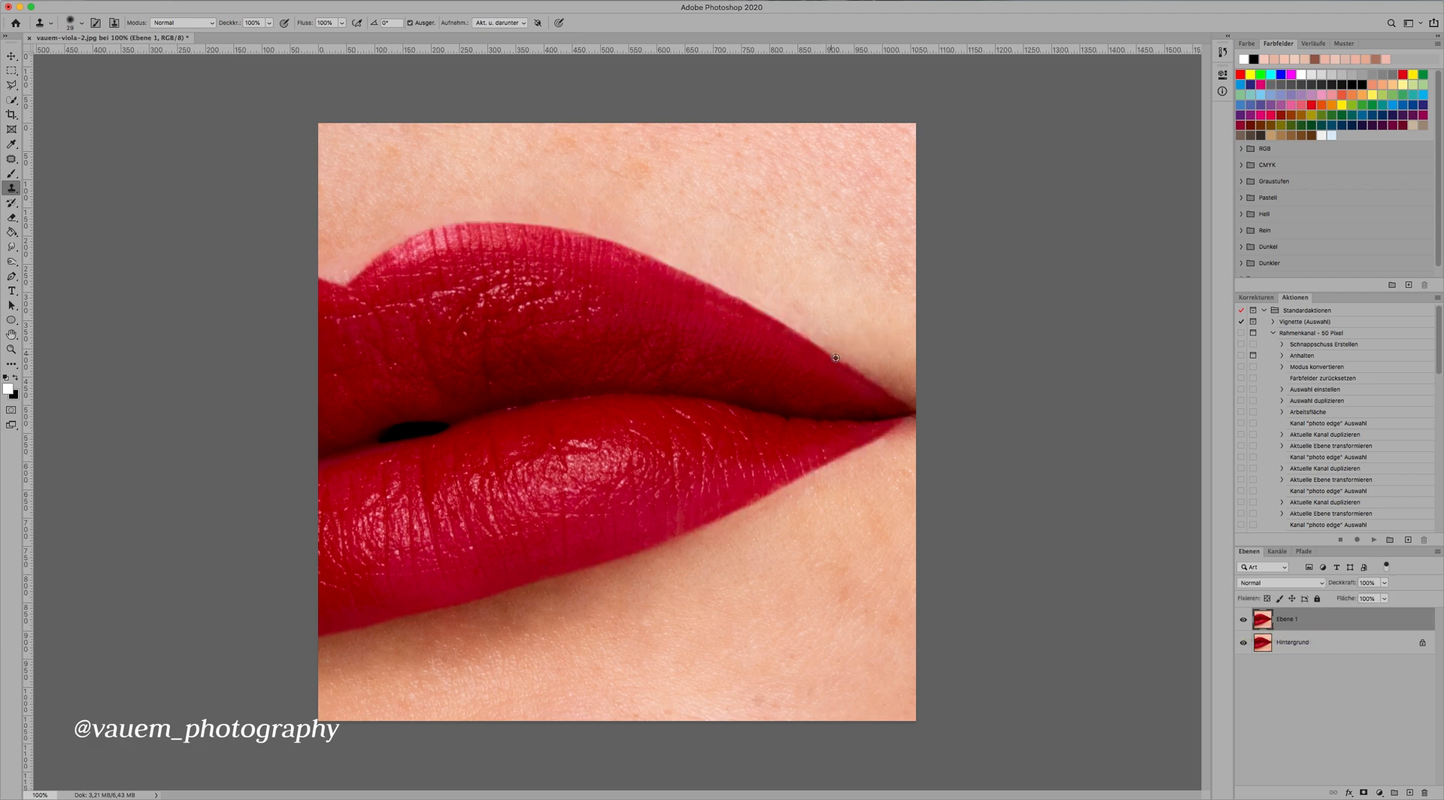
pyautogui.moveTo(834, 388)
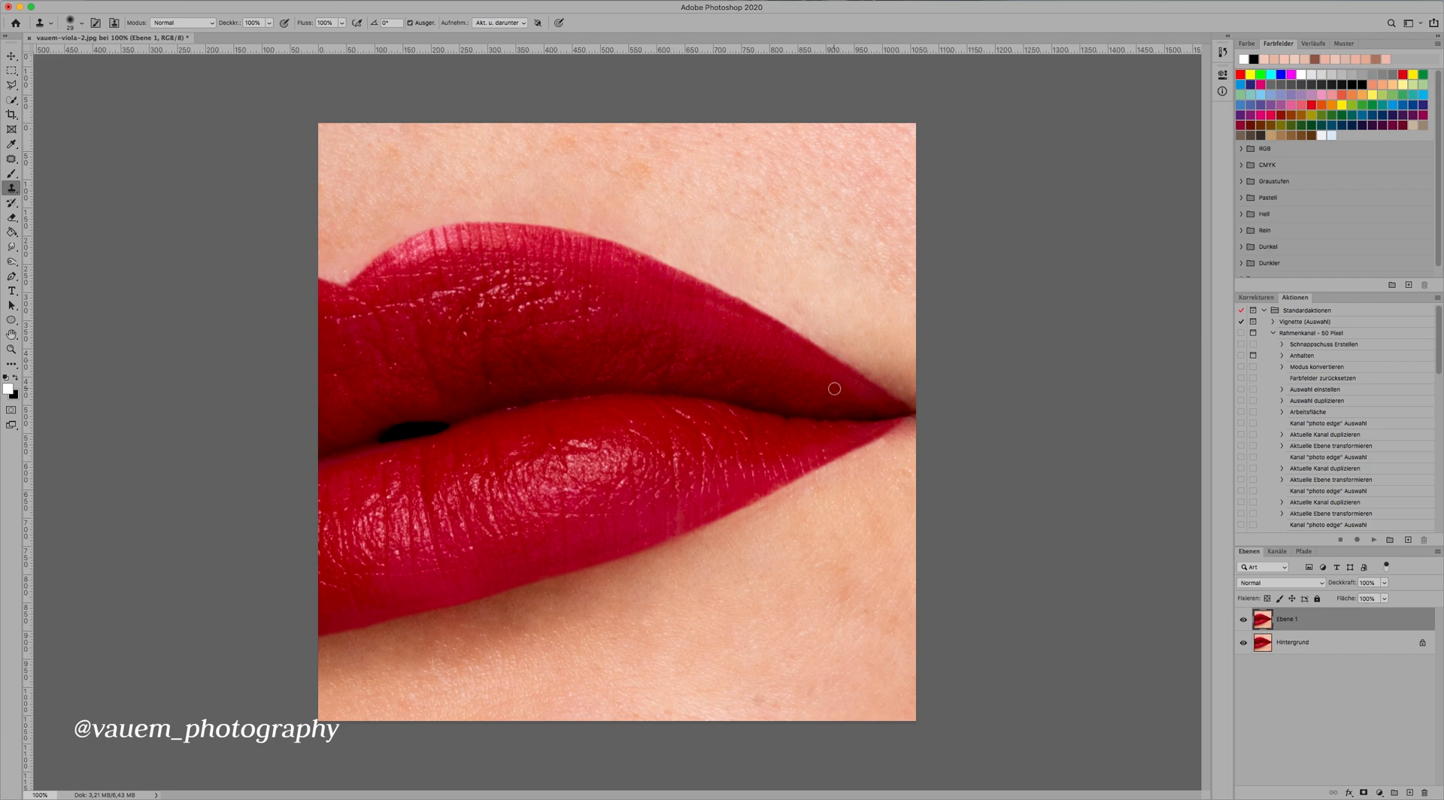
# Step: Bring the lips photo into the Liquify workspace via the Filter menu
pyautogui.click(12, 158)
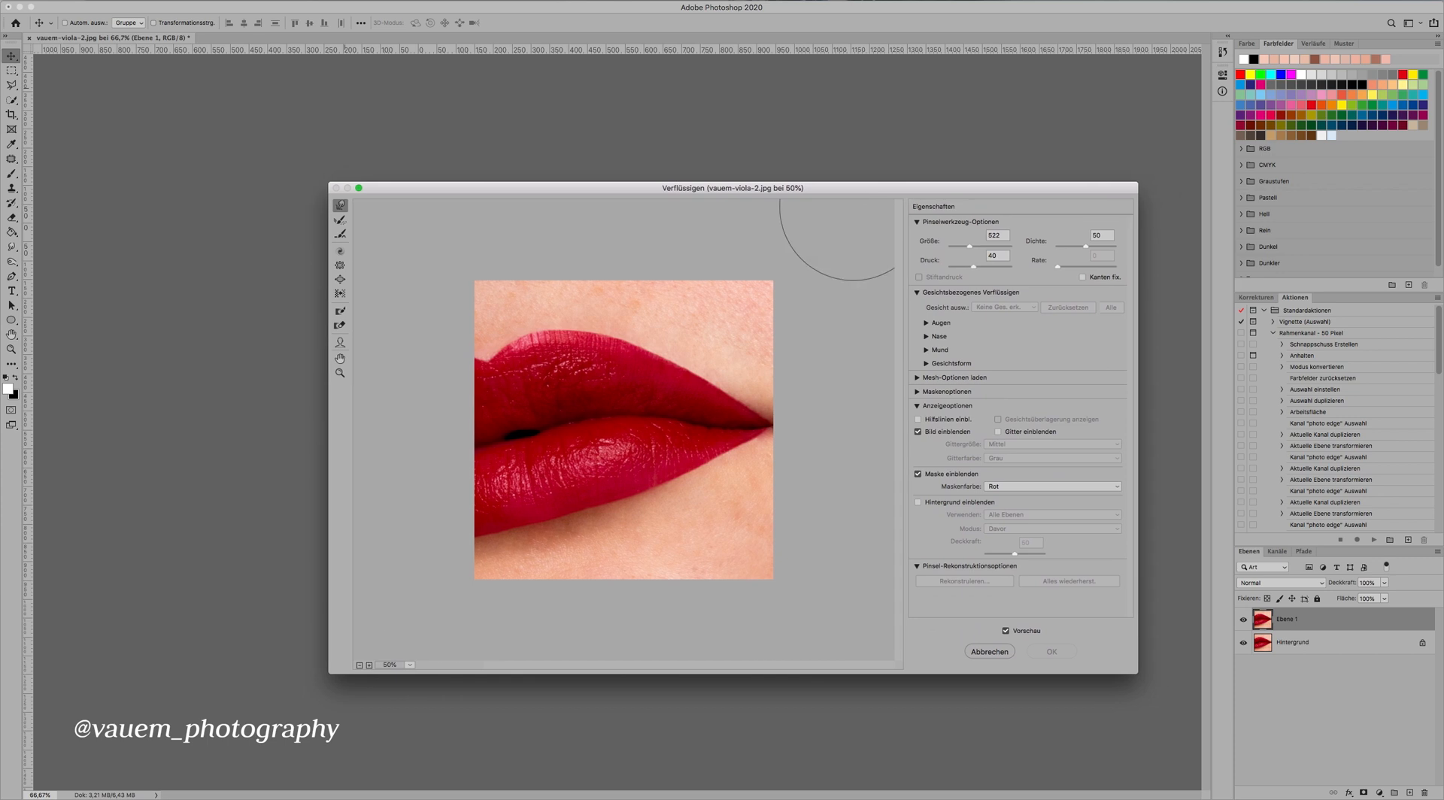
# Step: Reshape the right mouth corner with Forward Warp at brush size 98 and apply it with OK
pyautogui.click(358, 190)
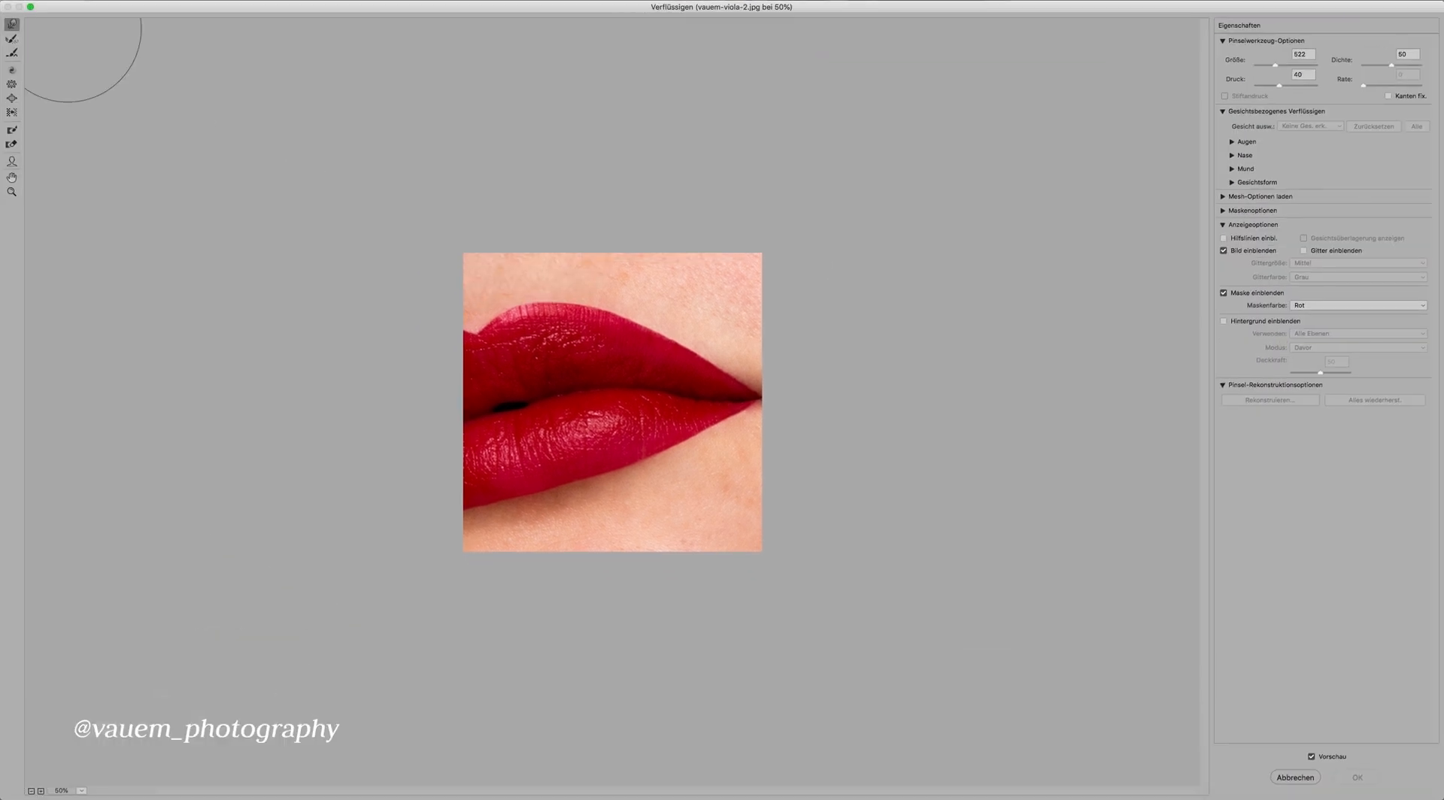
pyautogui.moveTo(1245, 15)
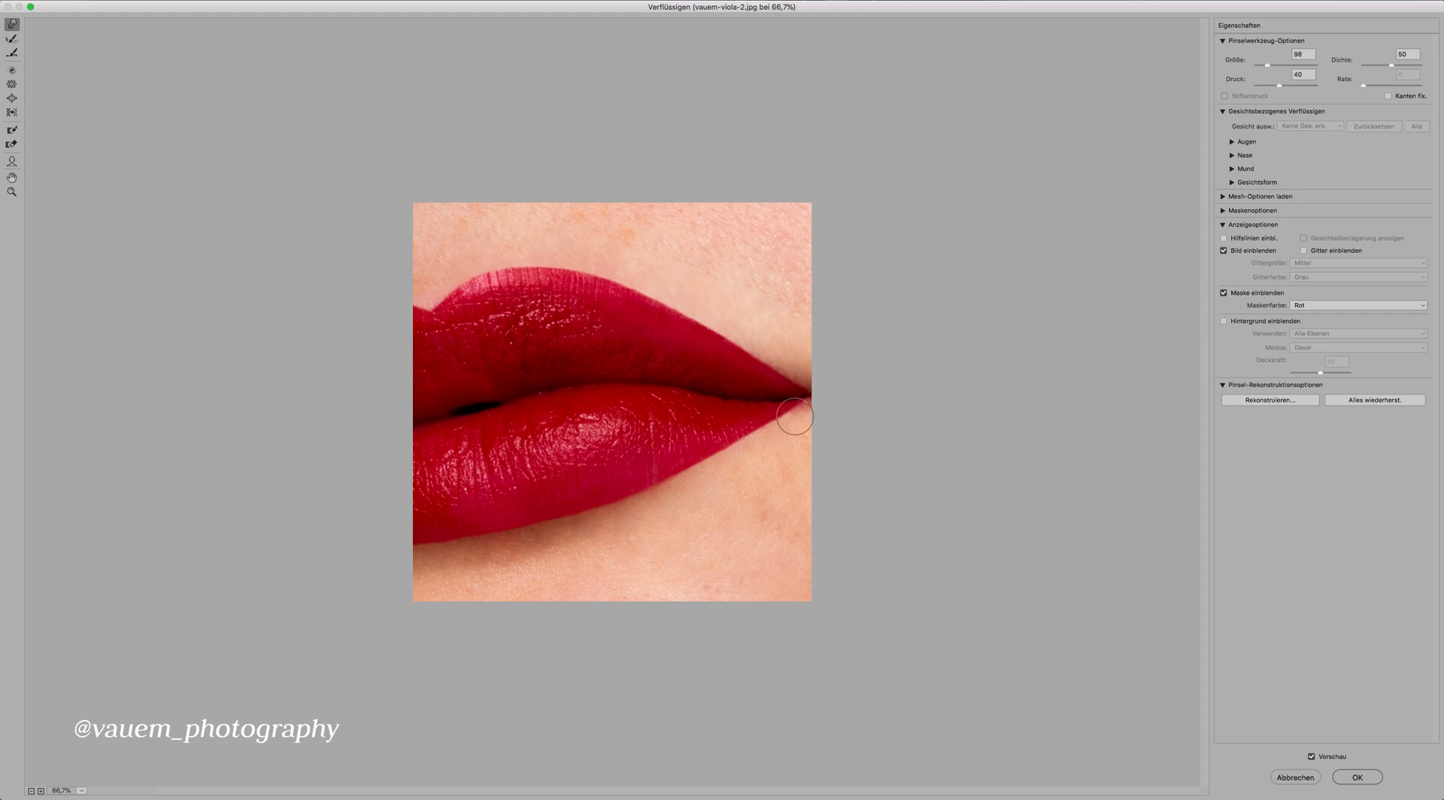
pyautogui.click(1355, 777)
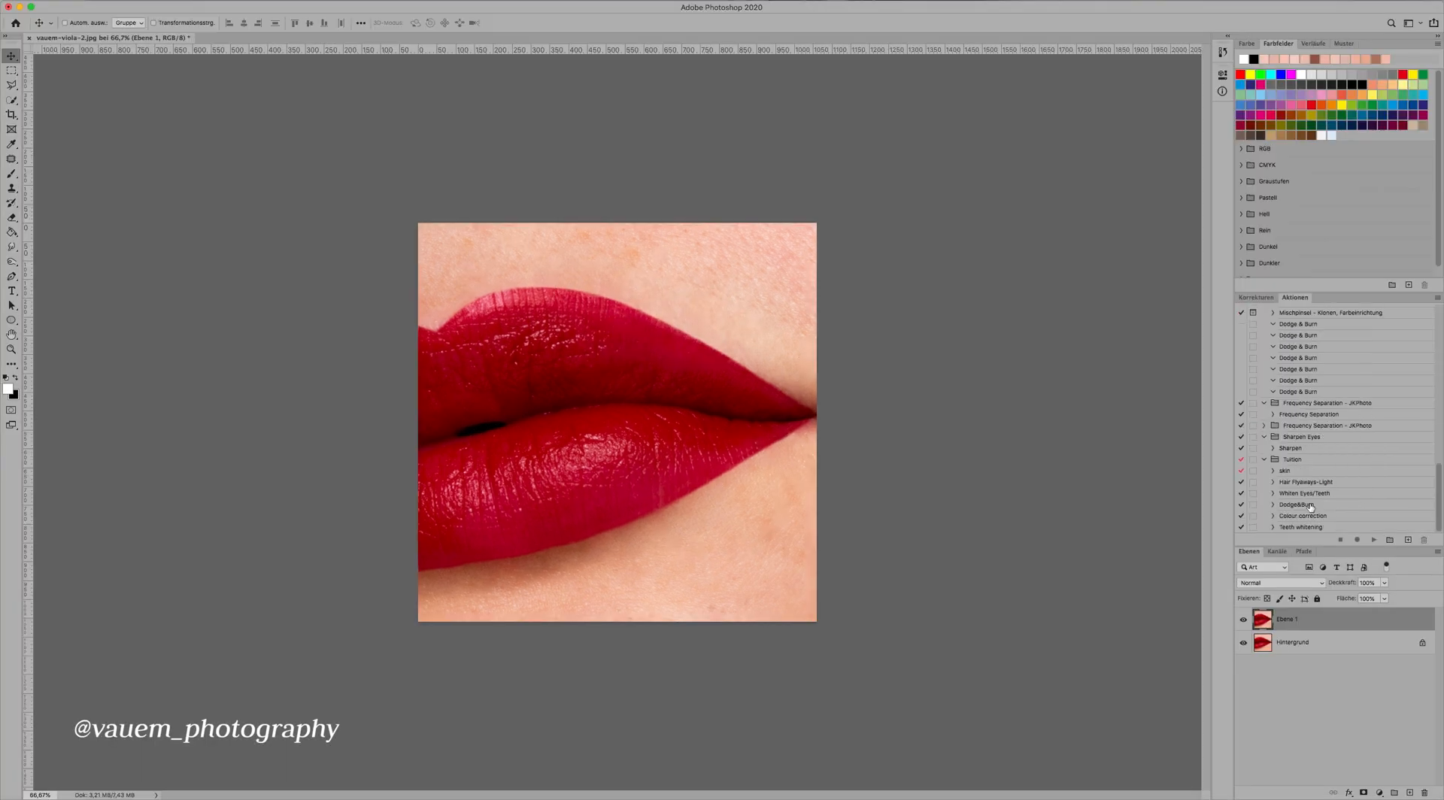